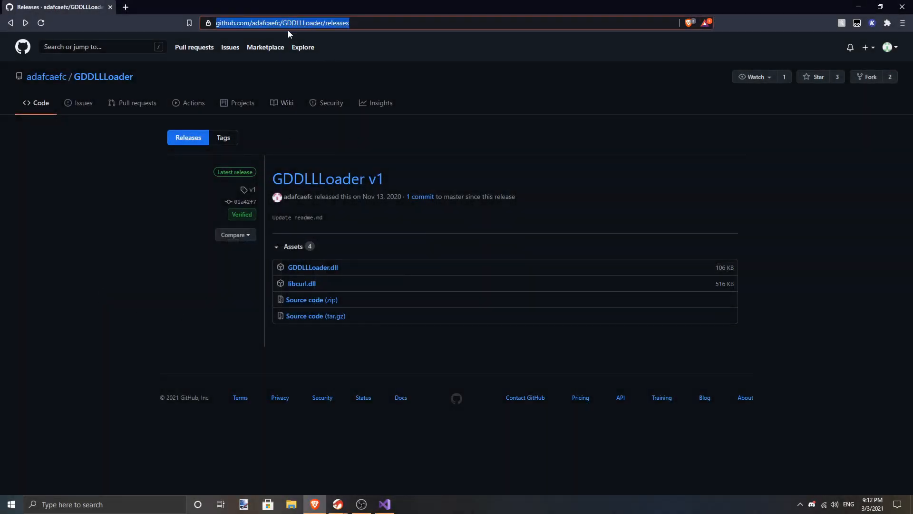
- Download GDDLLLoader.dll, libcurl.dll and textureldr.dll from GitHub, then view them in Downloads
click(313, 266)
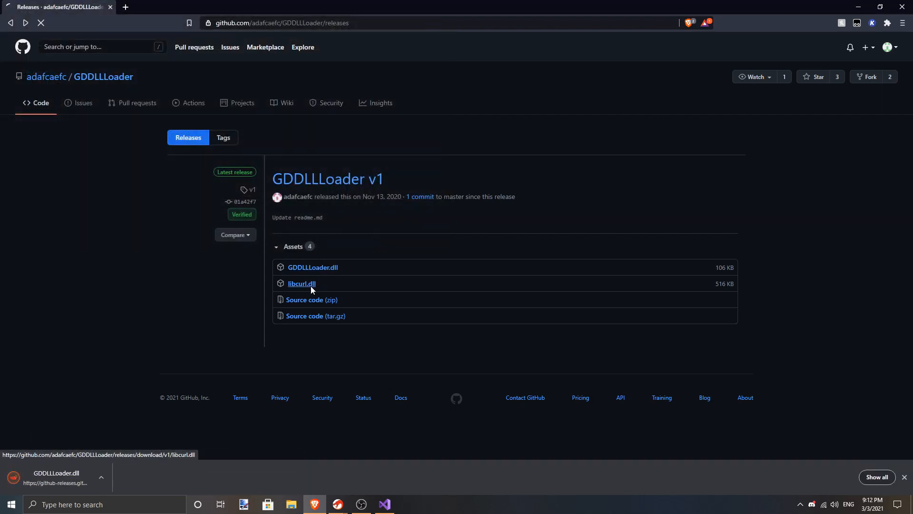
click(301, 284)
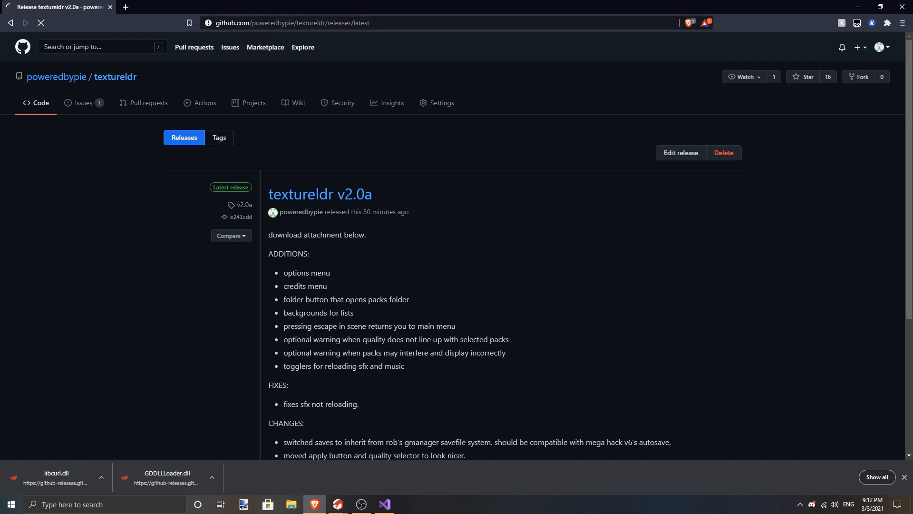
scroll(down, 3)
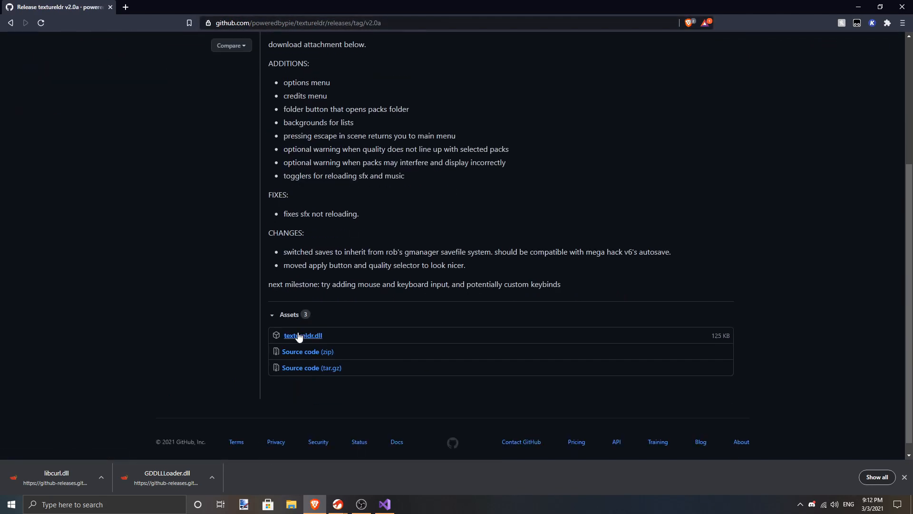
click(303, 336)
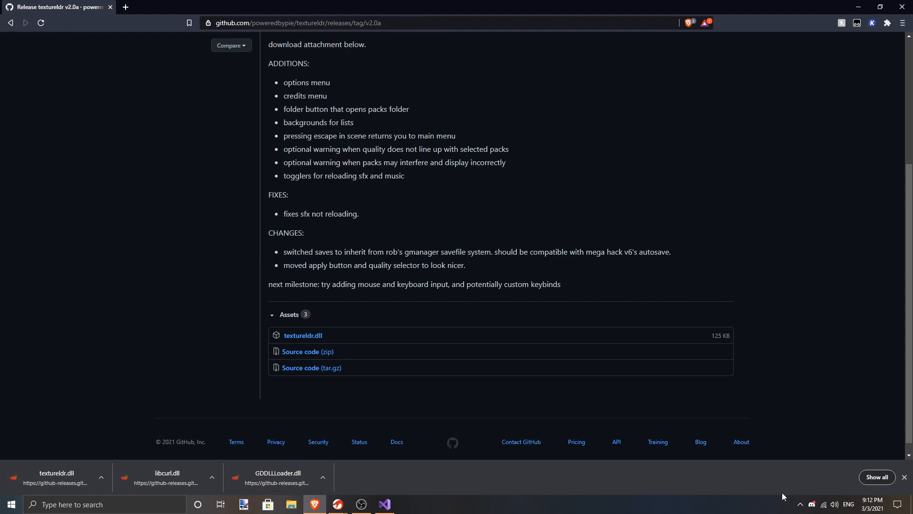
click(290, 504)
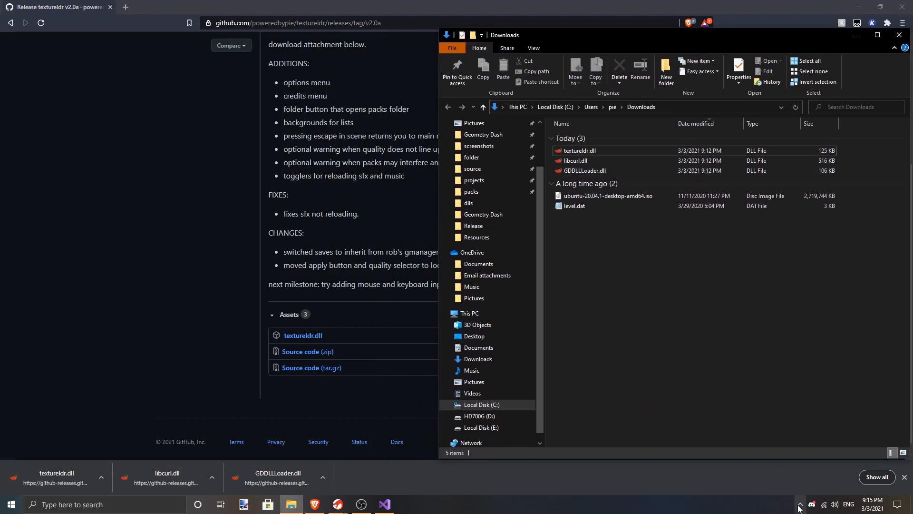
- Browse Geometry Dash's local files via its Steam library Properties
right_click(771, 466)
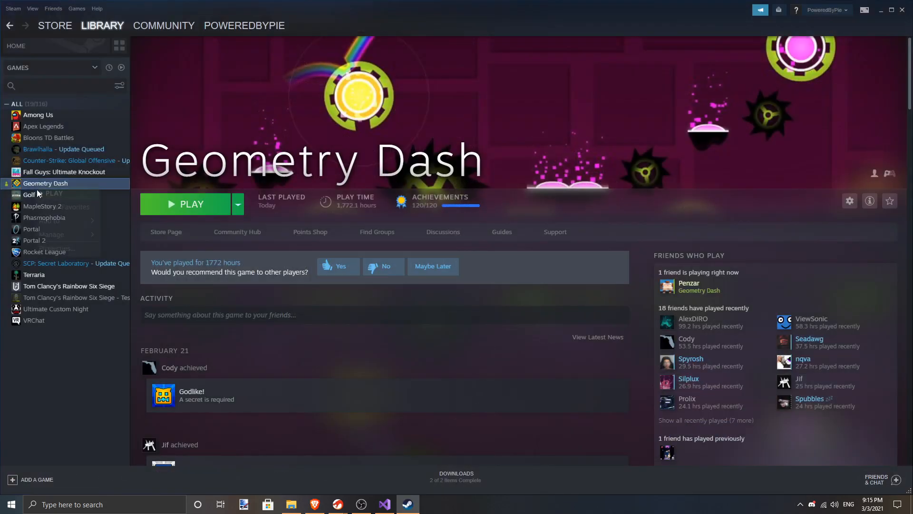
right_click(46, 182)
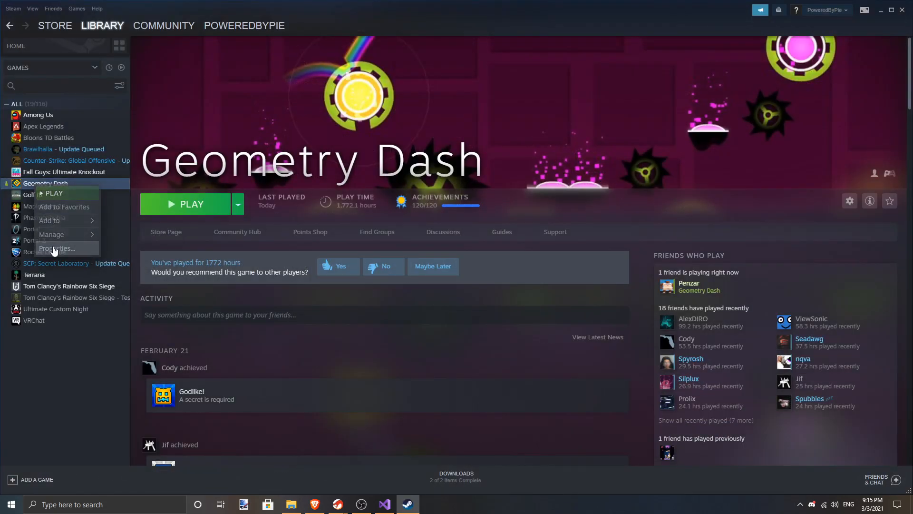
click(57, 249)
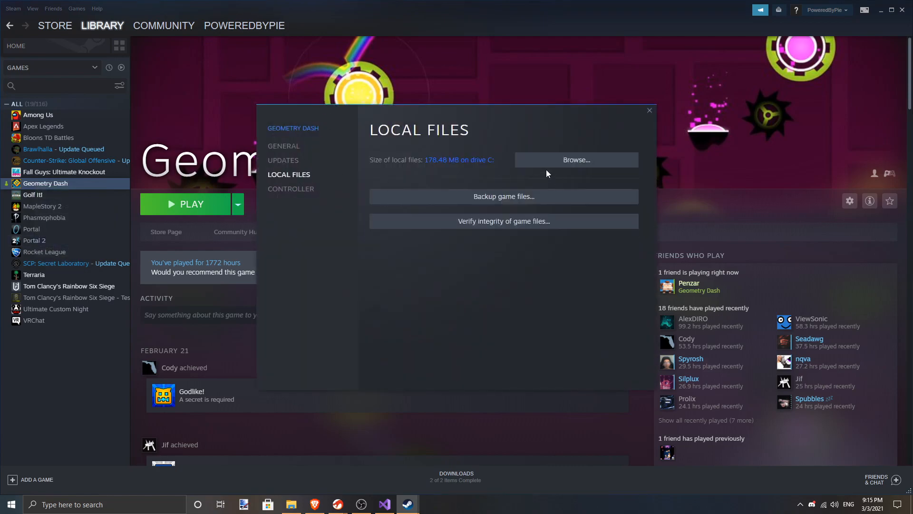
click(575, 160)
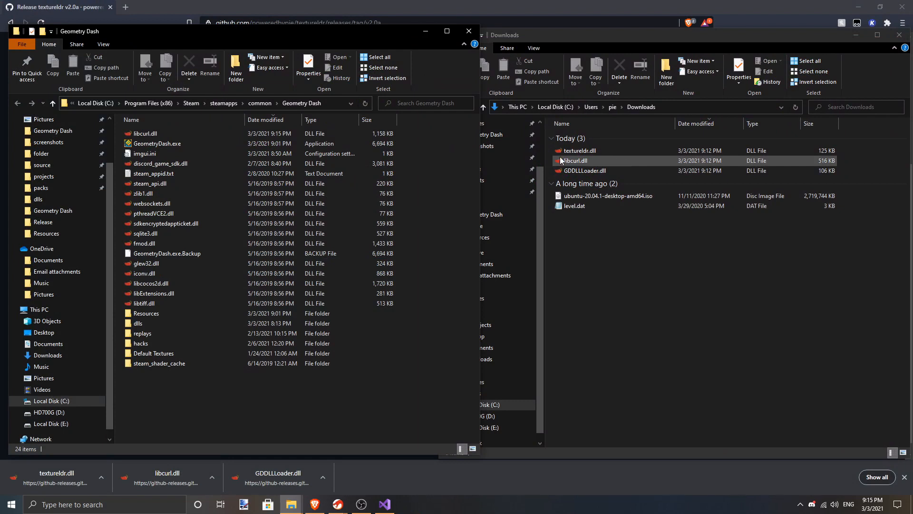
- Move libcurl.dll and GDDLLLoader.dll into the game folder and textureldr.dll into adaf-dll
click(584, 170)
text(adaf-dl)
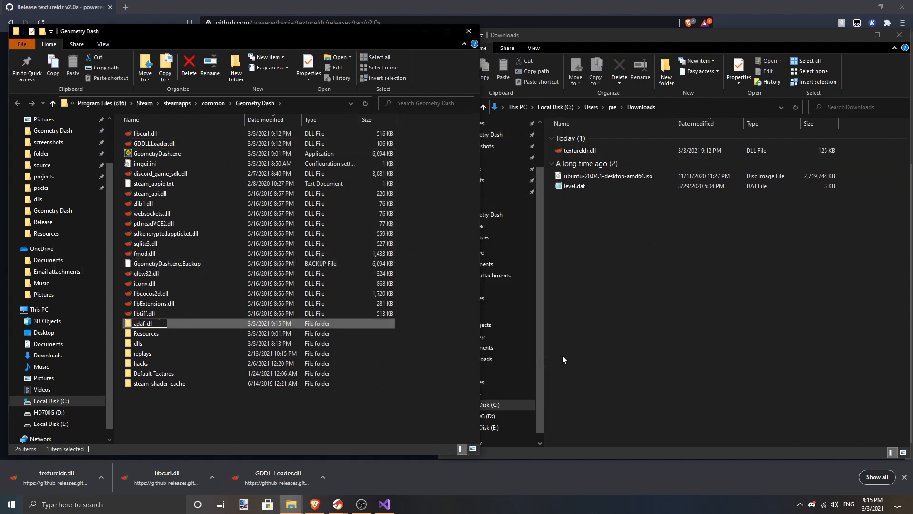
double_click(142, 323)
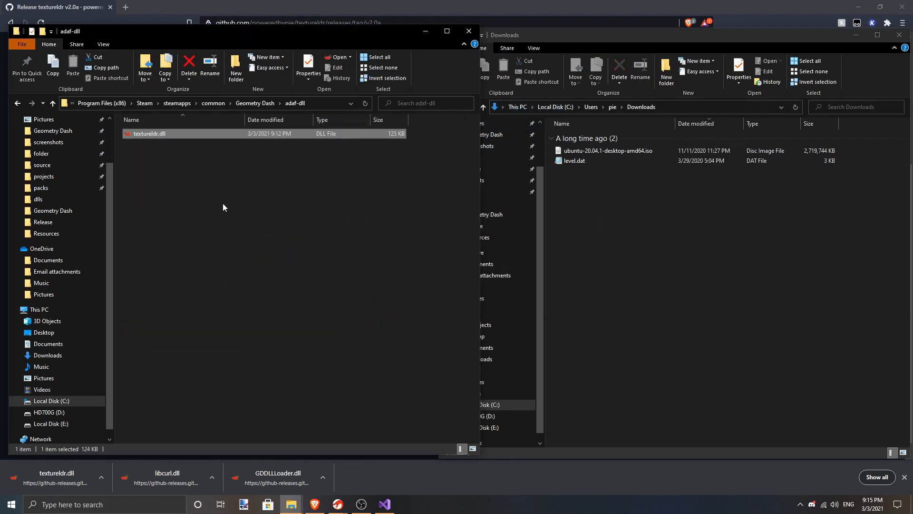
click(255, 103)
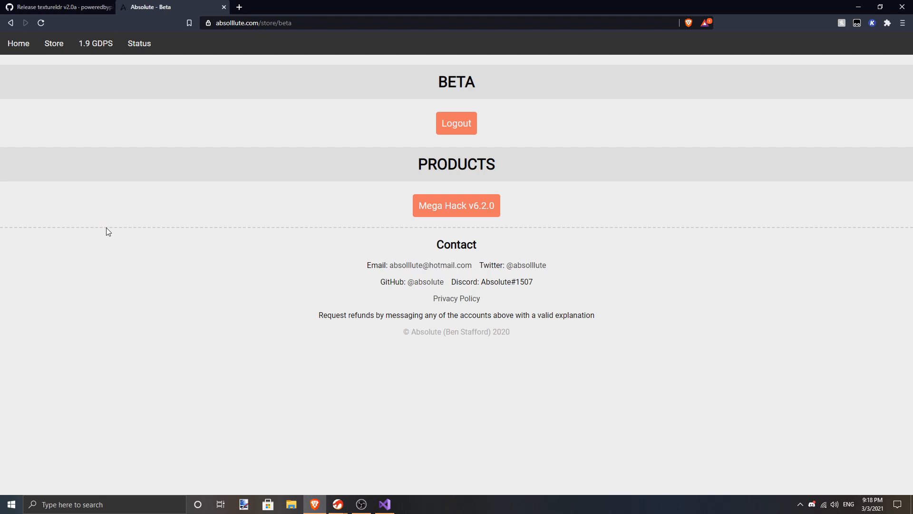
- Download and save the Mega Hack v6.2.0 beta archive 620_beta1.7z
click(262, 23)
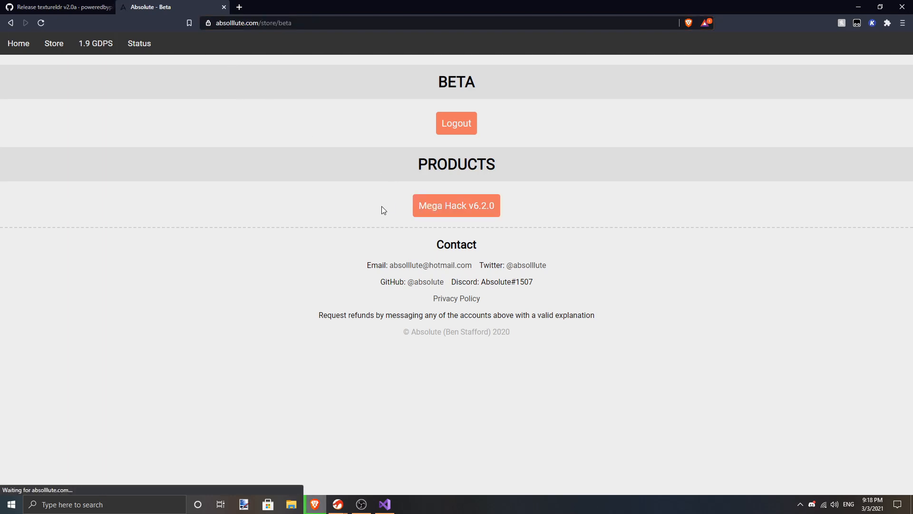
click(456, 205)
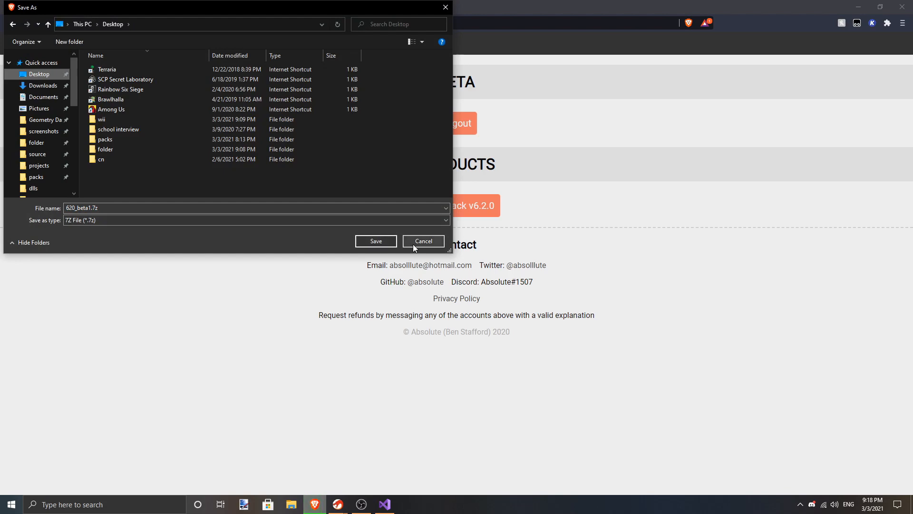
click(375, 240)
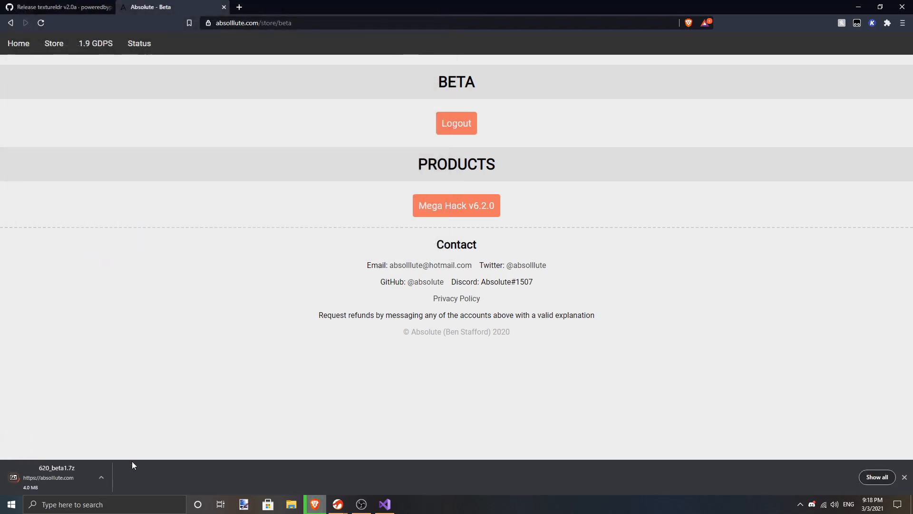
click(58, 7)
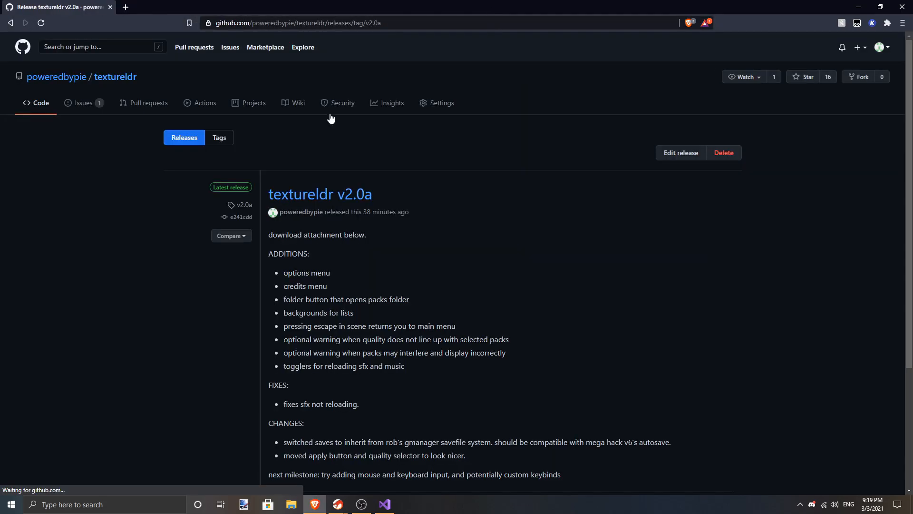
- Re-download textureldr.dll from the GitHub release assets and save it to Downloads
scroll(down, 3)
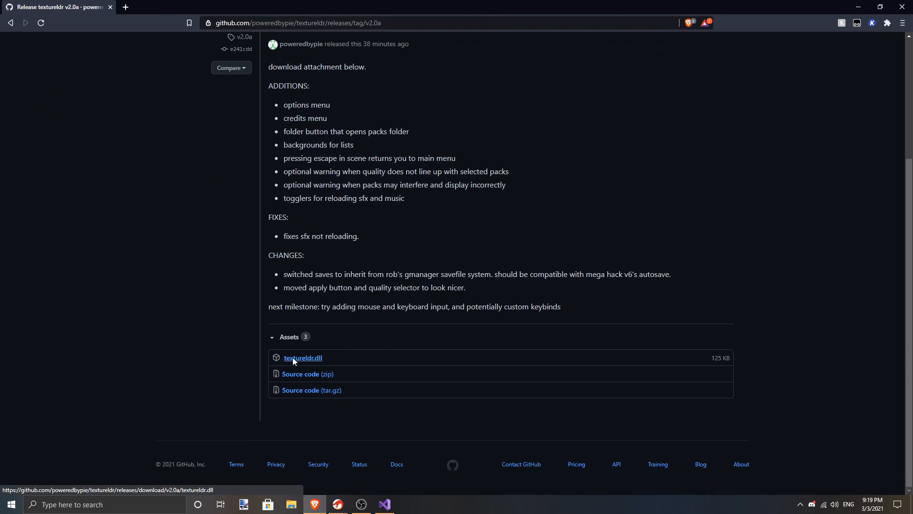
click(303, 357)
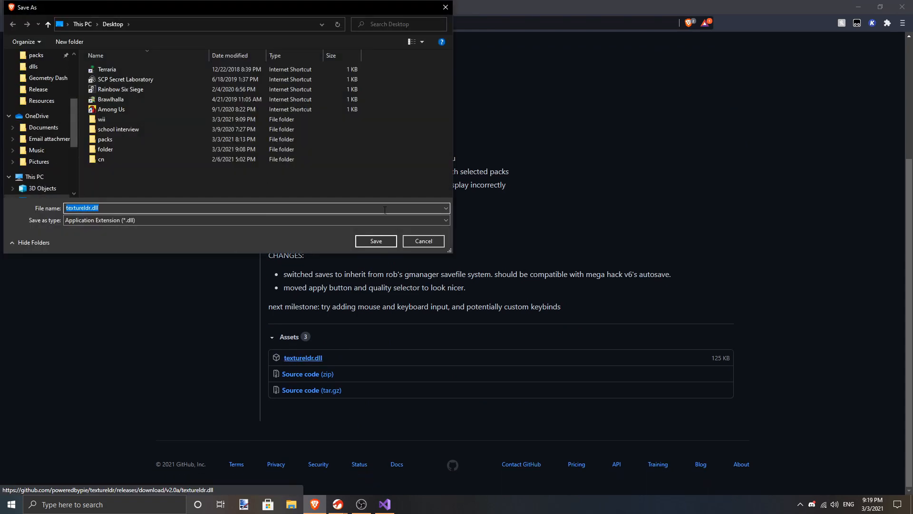
click(44, 66)
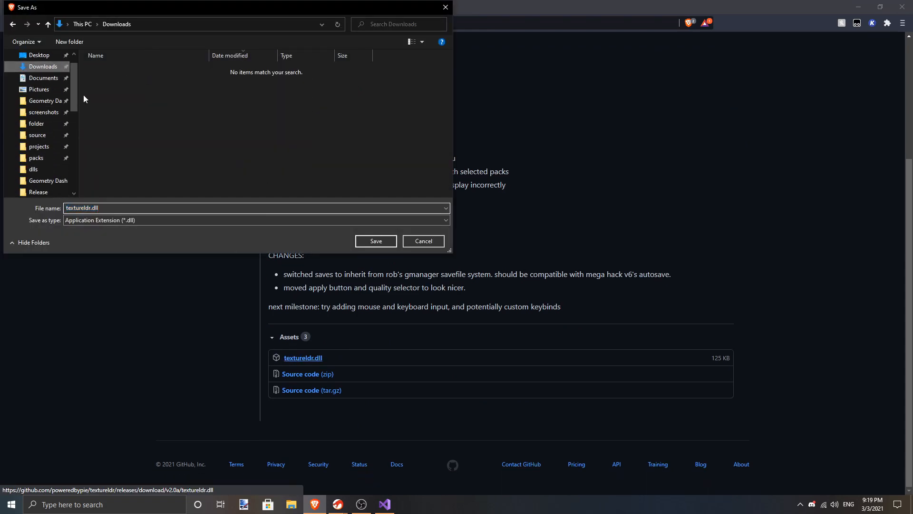
click(375, 241)
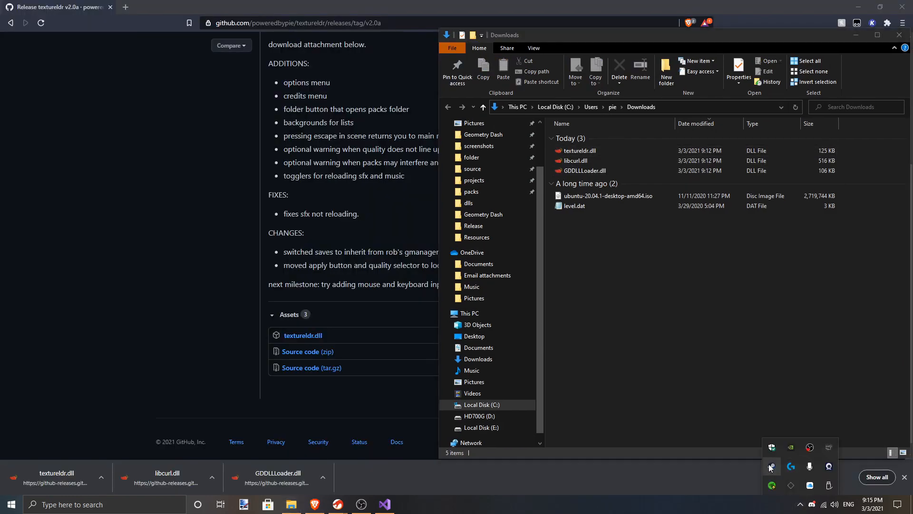
- Open Geometry Dash's install folder from Steam Properties, Local Files, Browse
click(407, 503)
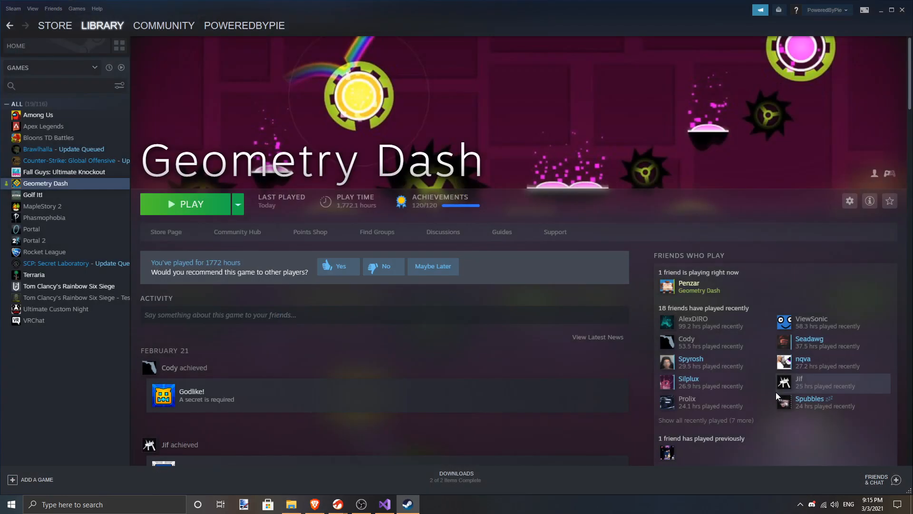
right_click(46, 183)
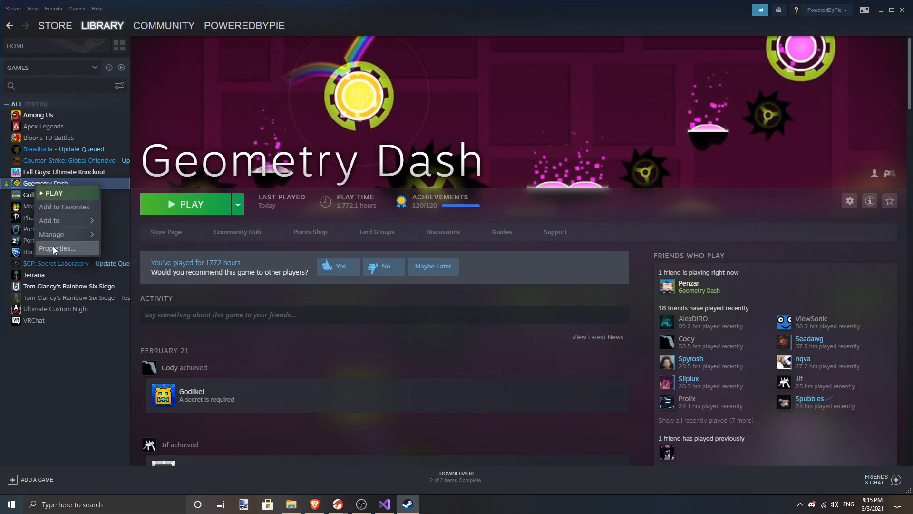
click(56, 248)
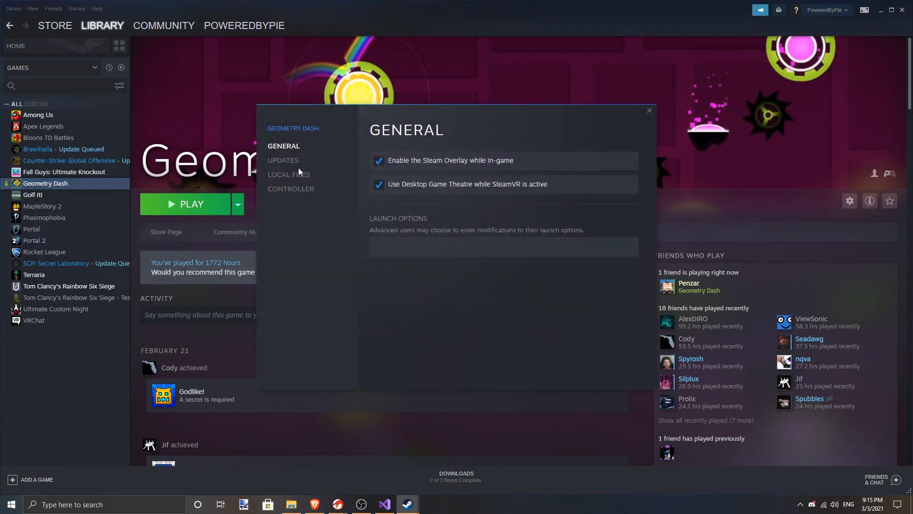
click(288, 174)
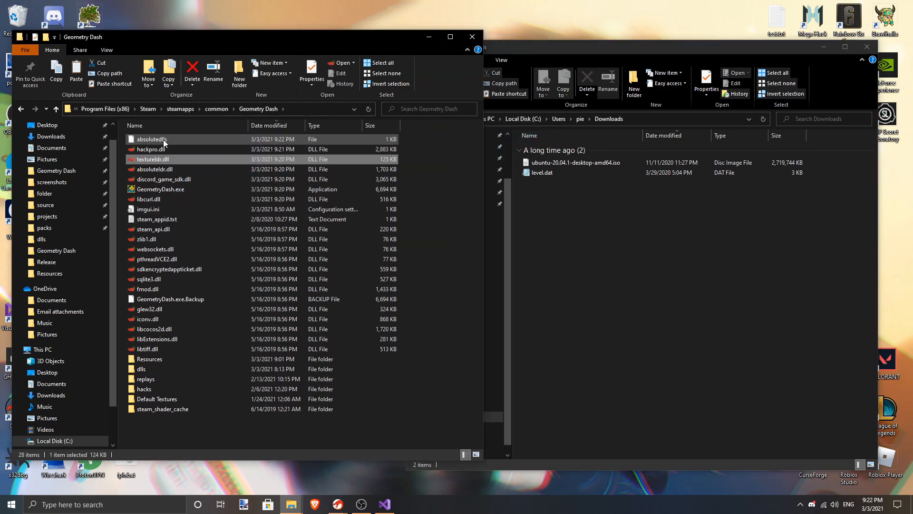
- Add textureldr.dll below hackpro.dll in absolutedlls using Notepad and save
double_click(151, 139)
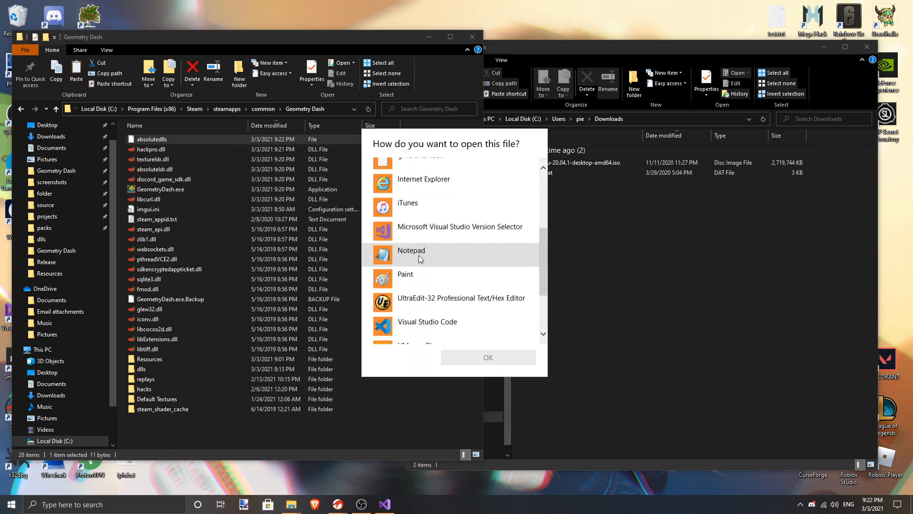
click(488, 358)
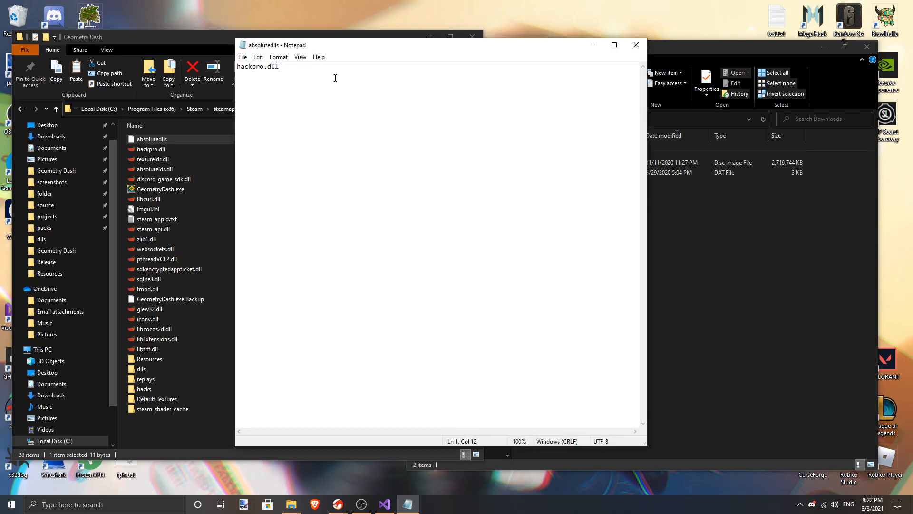
text(textureldr.dl)
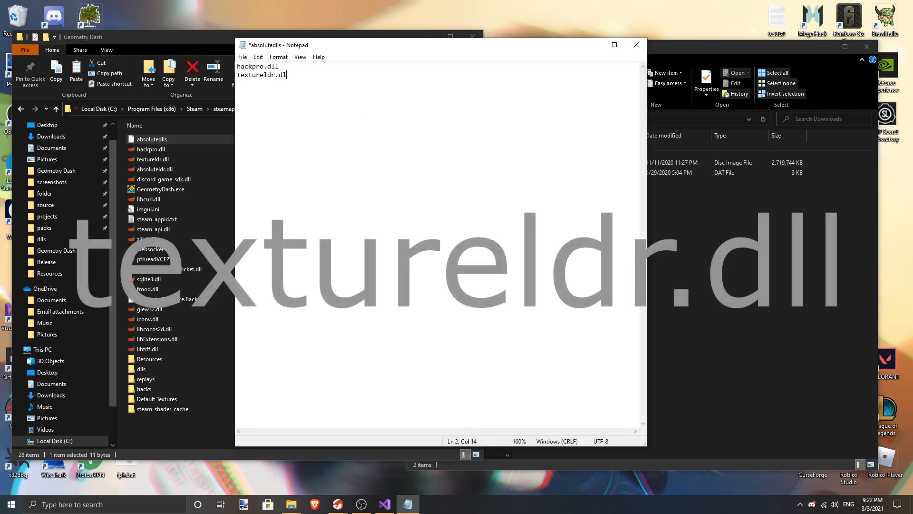
click(242, 56)
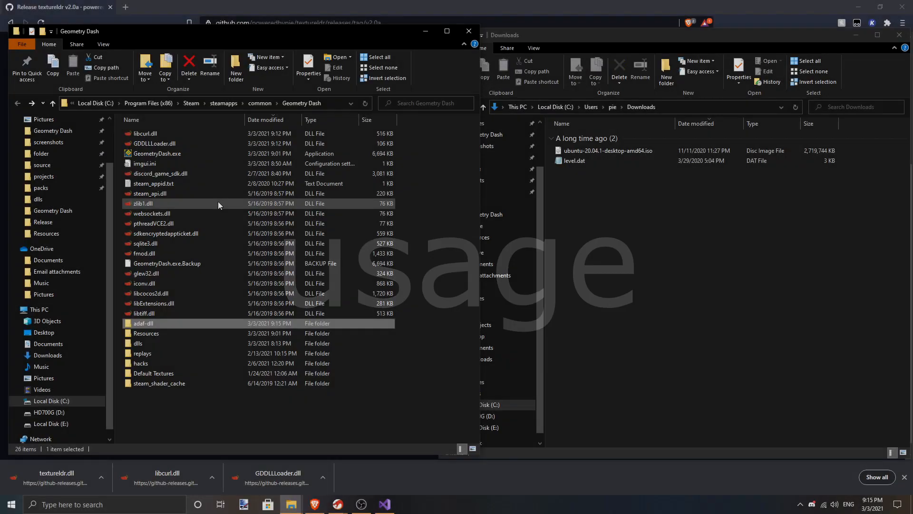
- Launch GeometryDash.exe and check log.txt in the new packs folder
click(158, 153)
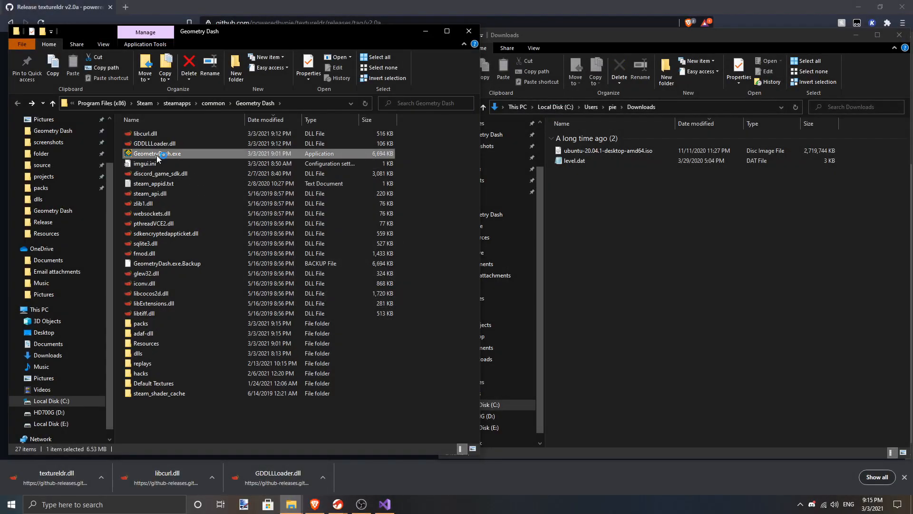
double_click(157, 153)
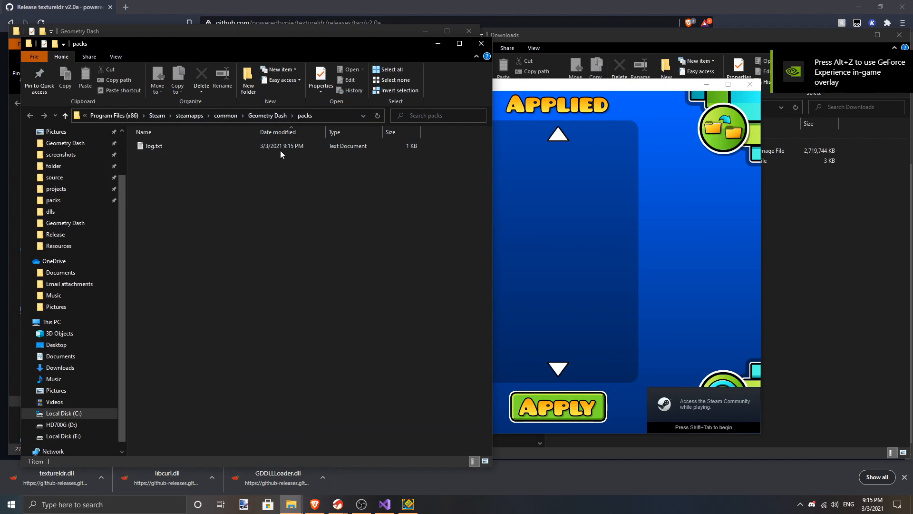
click(154, 146)
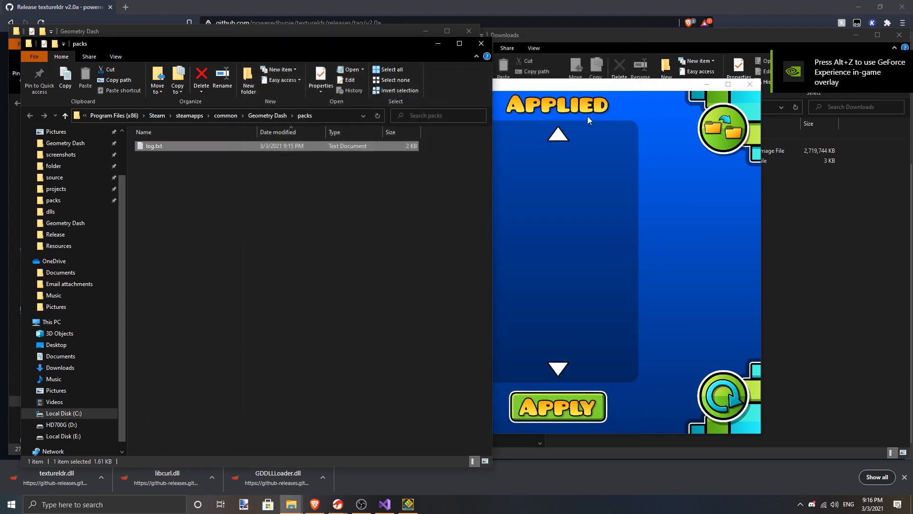
click(85, 75)
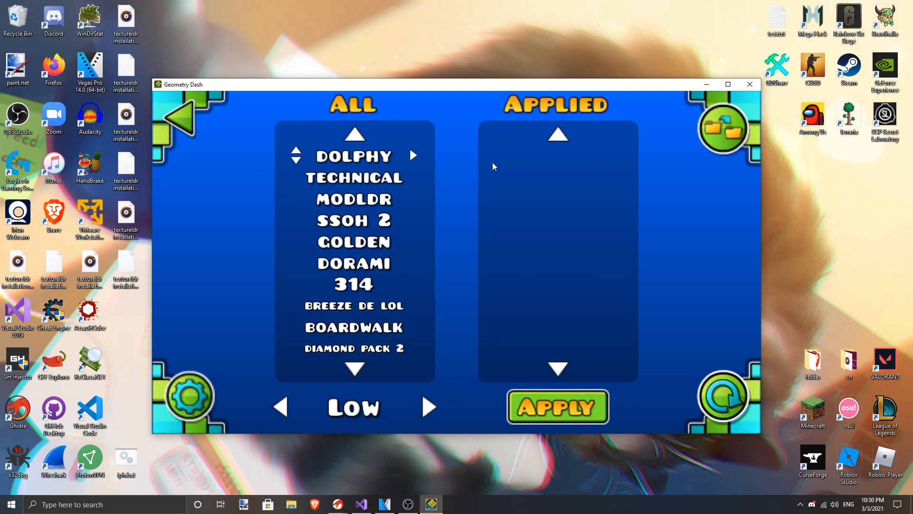
- Apply the DOLPHY and TECHNICAL packs at High quality, then open the gear options panel
click(557, 406)
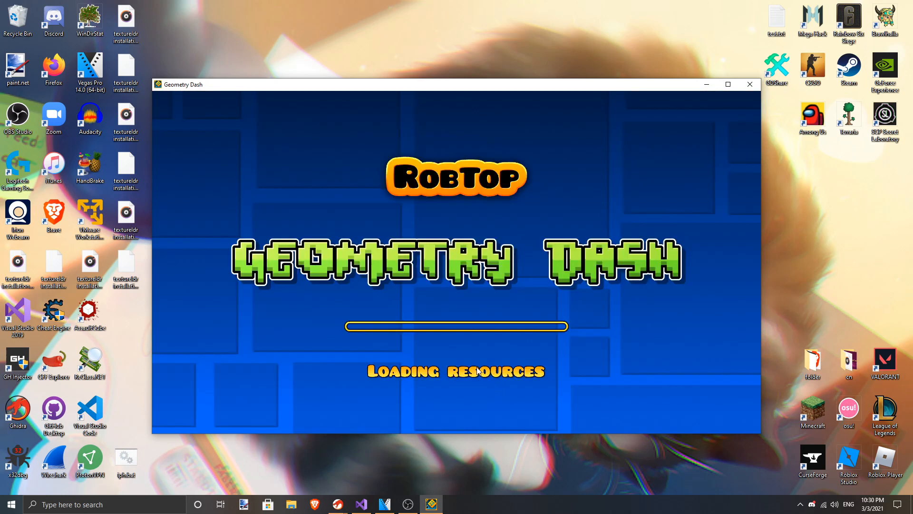
mouse_move(495, 358)
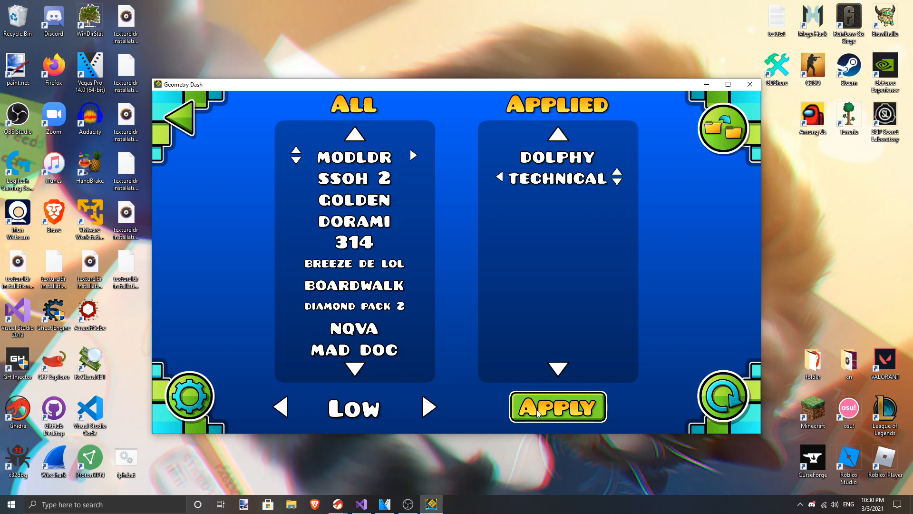
click(556, 407)
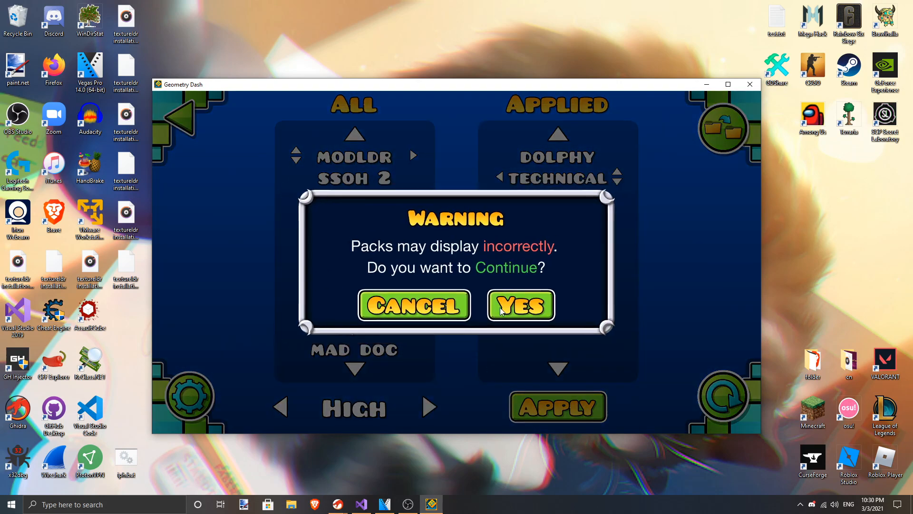
click(518, 306)
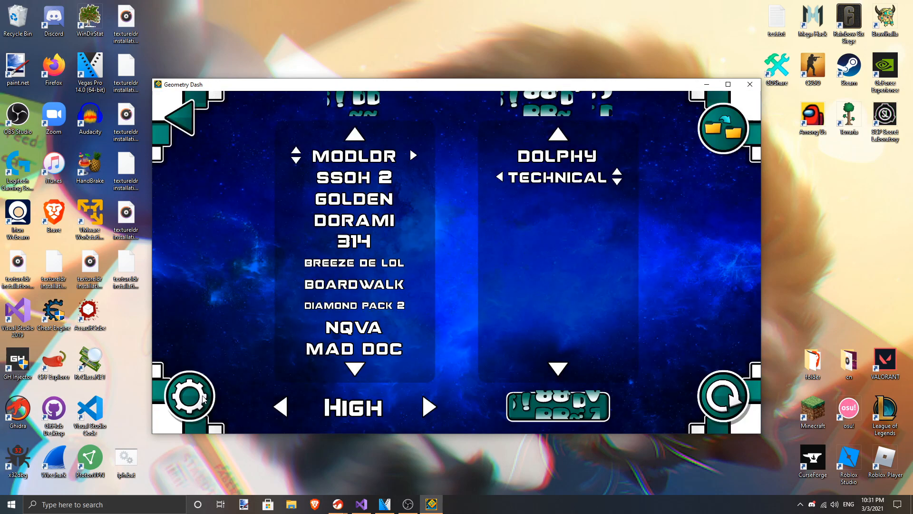
click(189, 397)
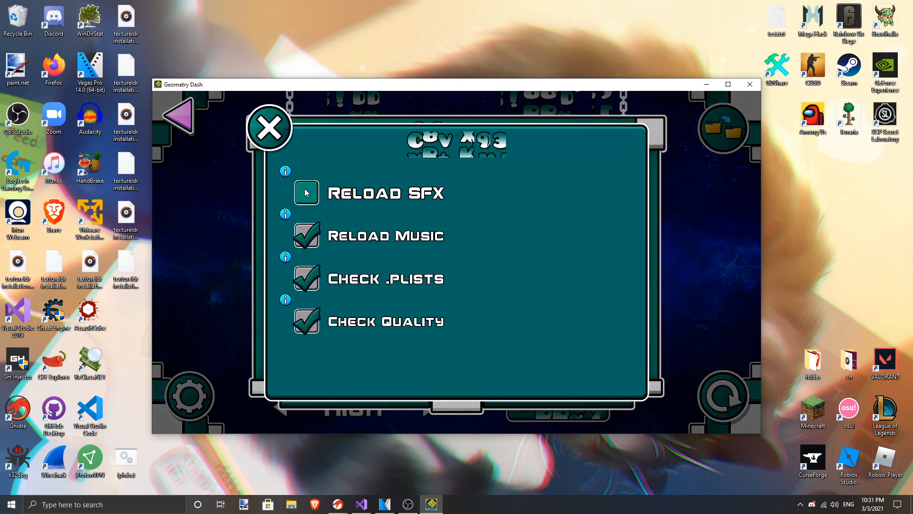